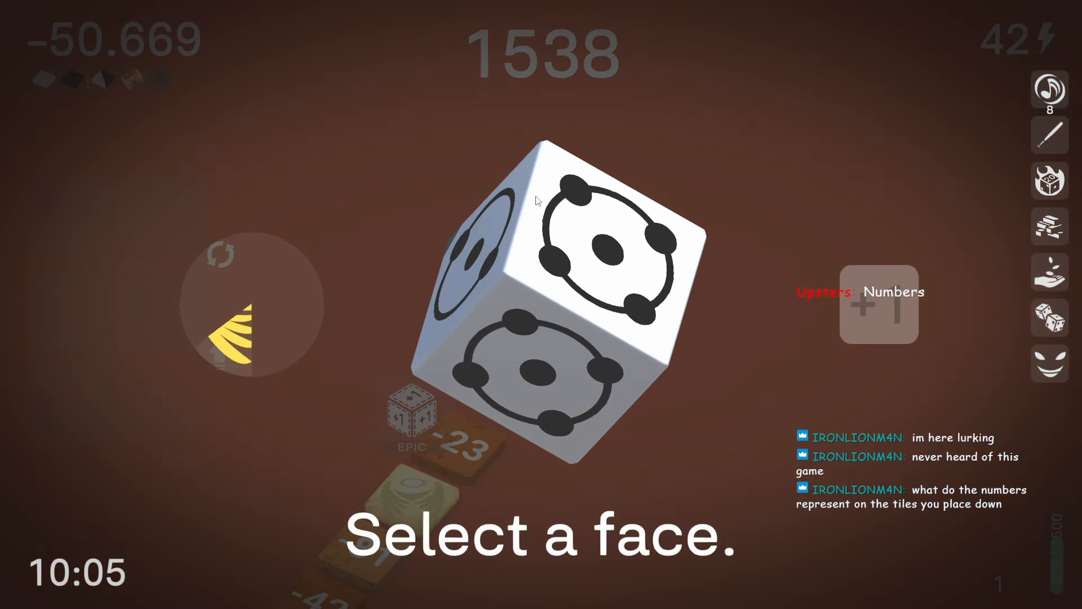
# Pick a die face to upgrade the tile from 15 to 18, returning to the track.
pyautogui.click(881, 305)
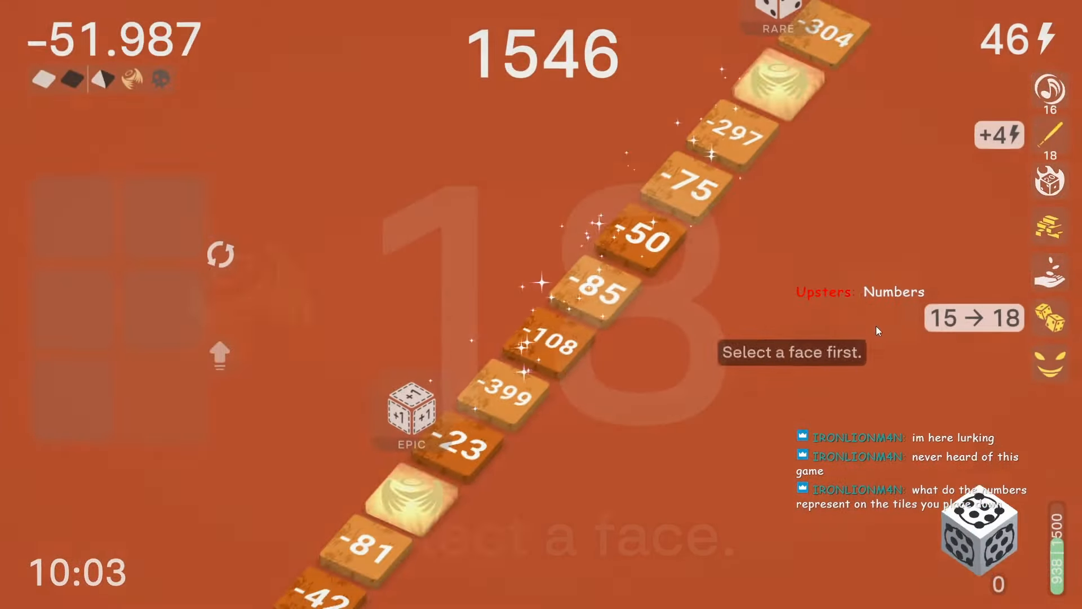